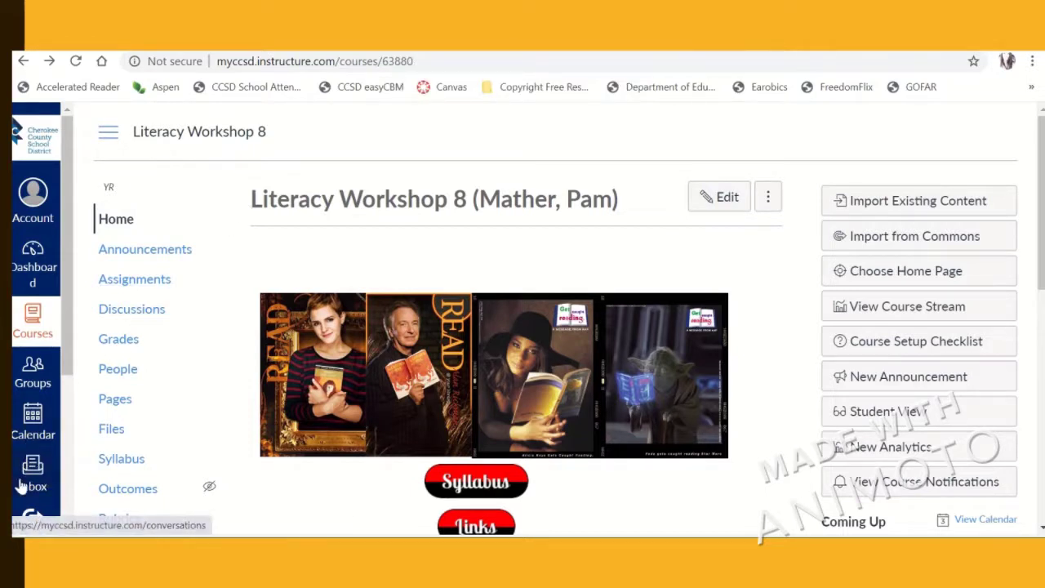
pyautogui.moveTo(46, 480)
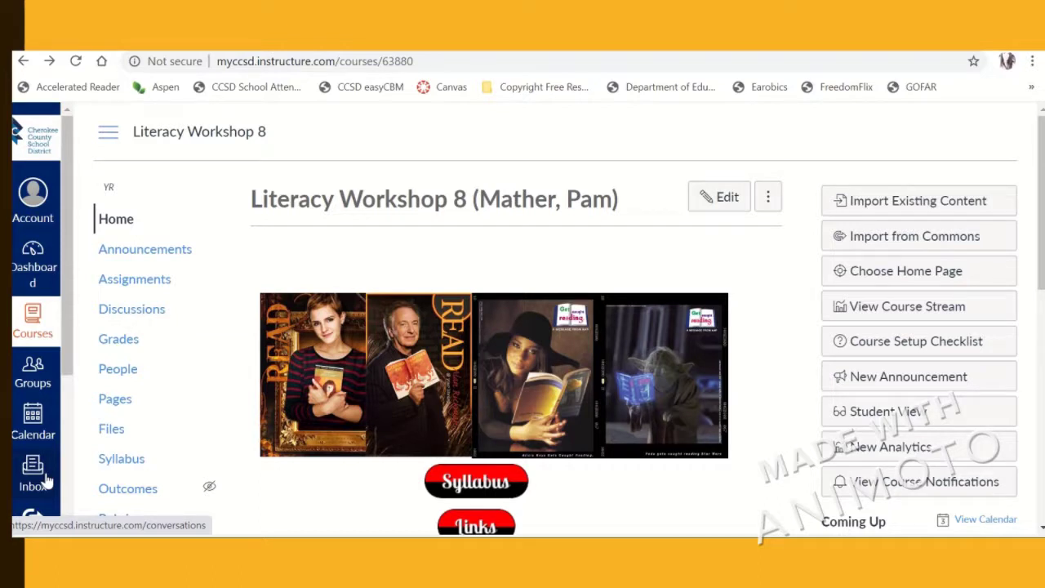
# Go to the Inbox from the Literacy Workshop 8 course home page.
pyautogui.click(32, 473)
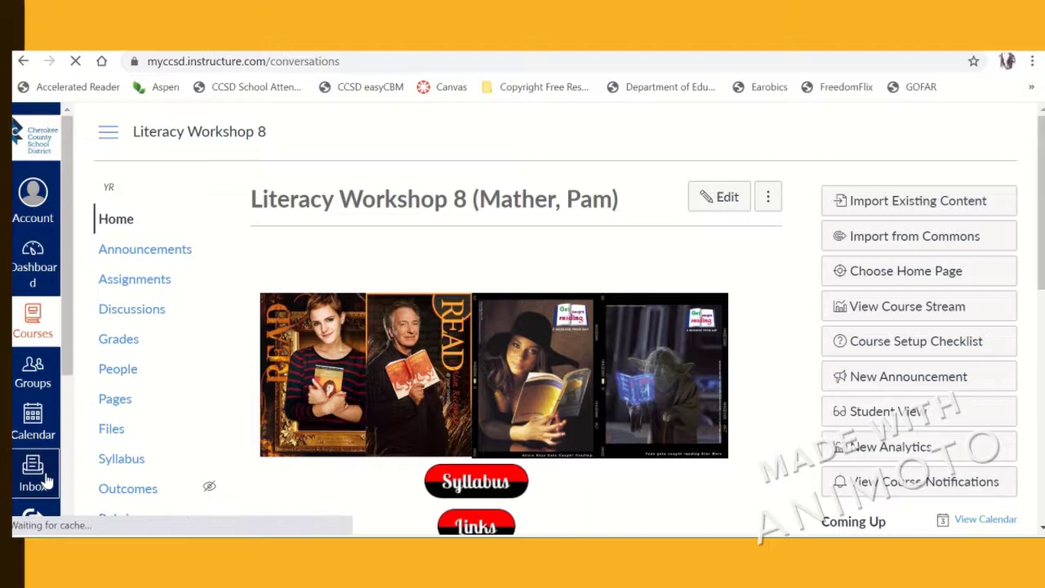
# Start a new message, bringing up a blank Compose Message form.
pyautogui.click(33, 473)
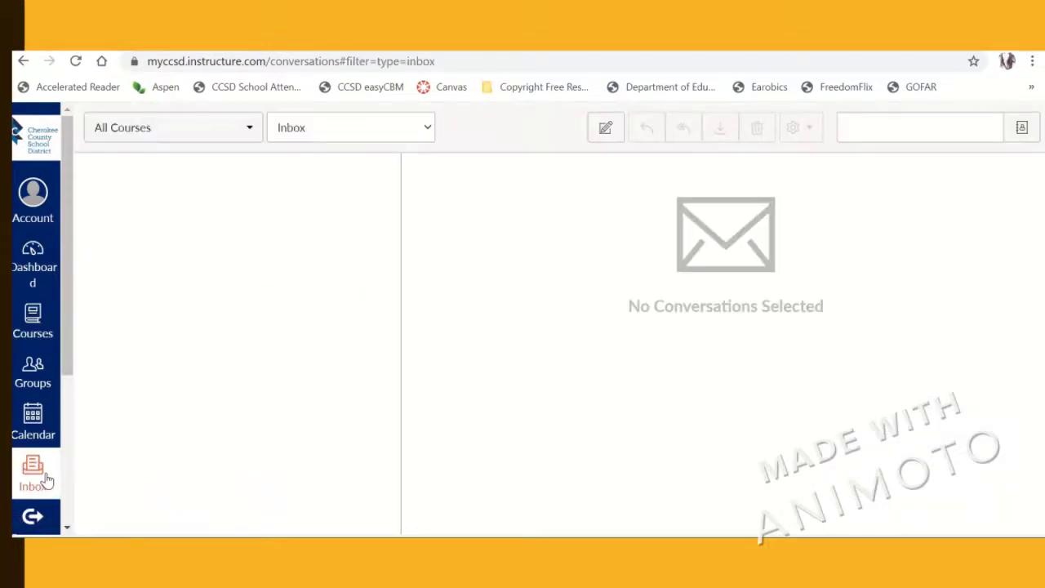
pyautogui.click(604, 127)
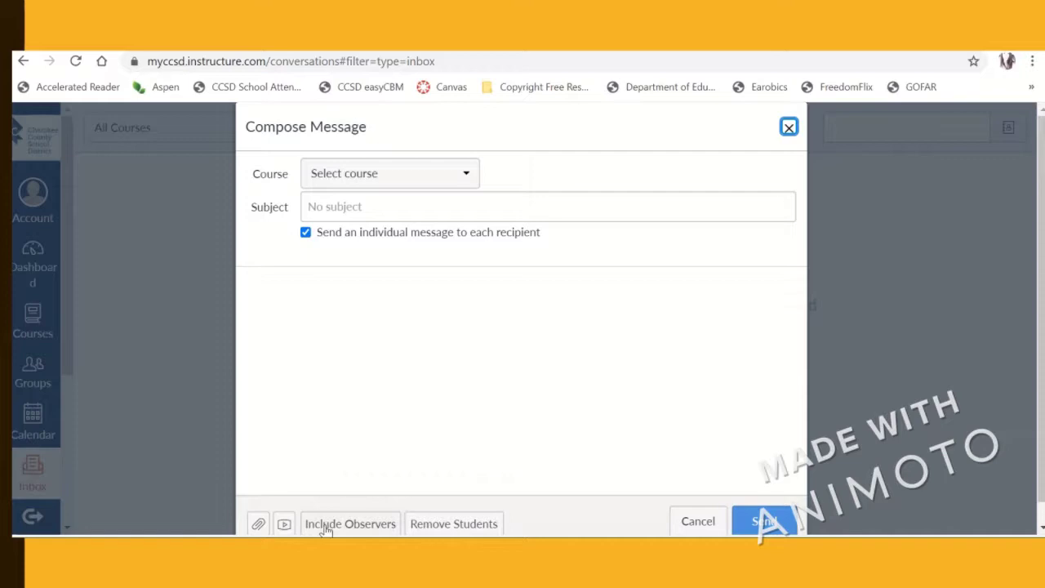
pyautogui.moveTo(411, 430)
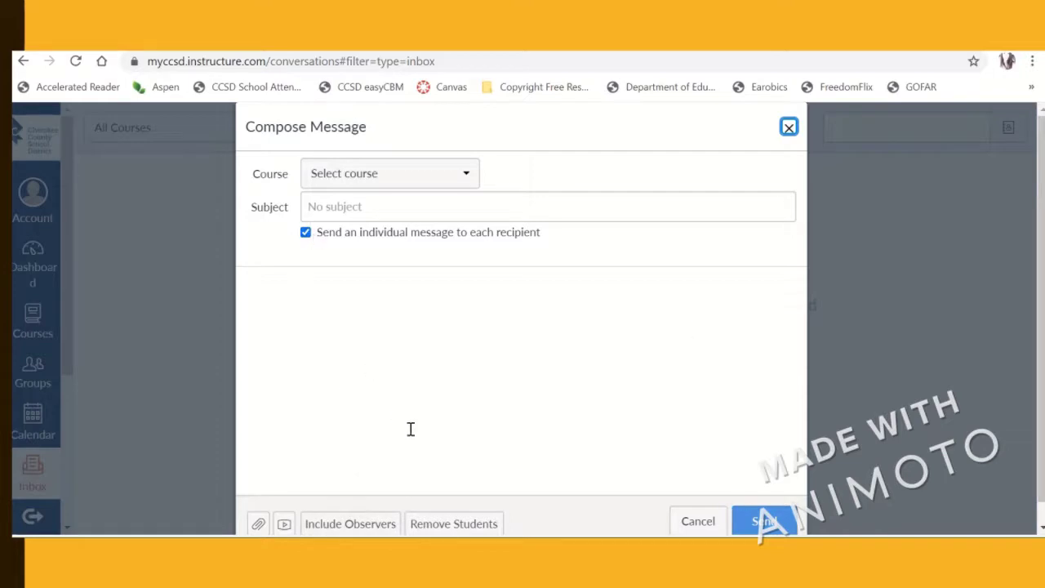
# Record a roughly 30-second webcam video comment for the message and finish it.
pyautogui.click(284, 523)
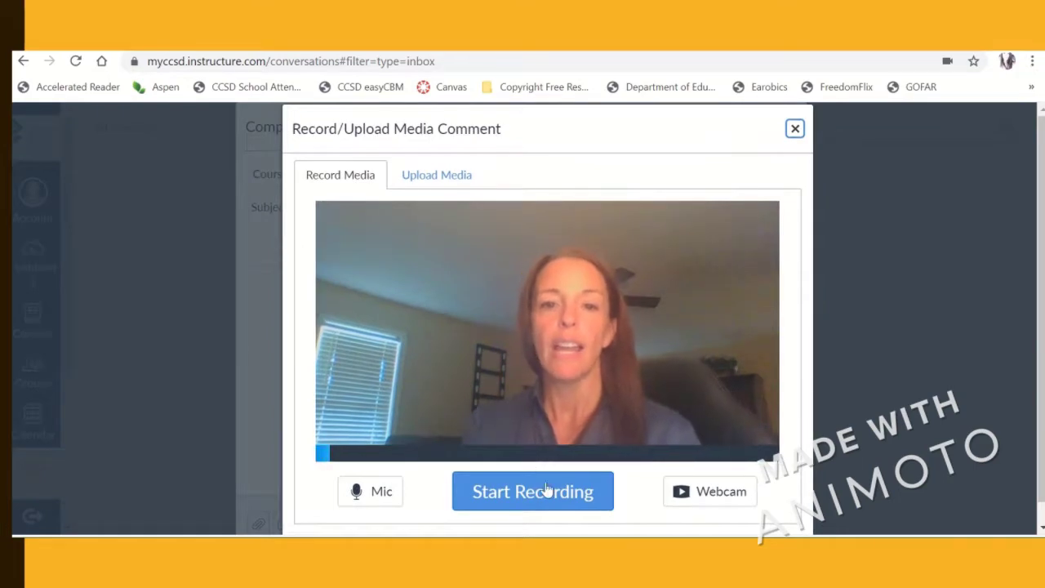
pyautogui.click(532, 490)
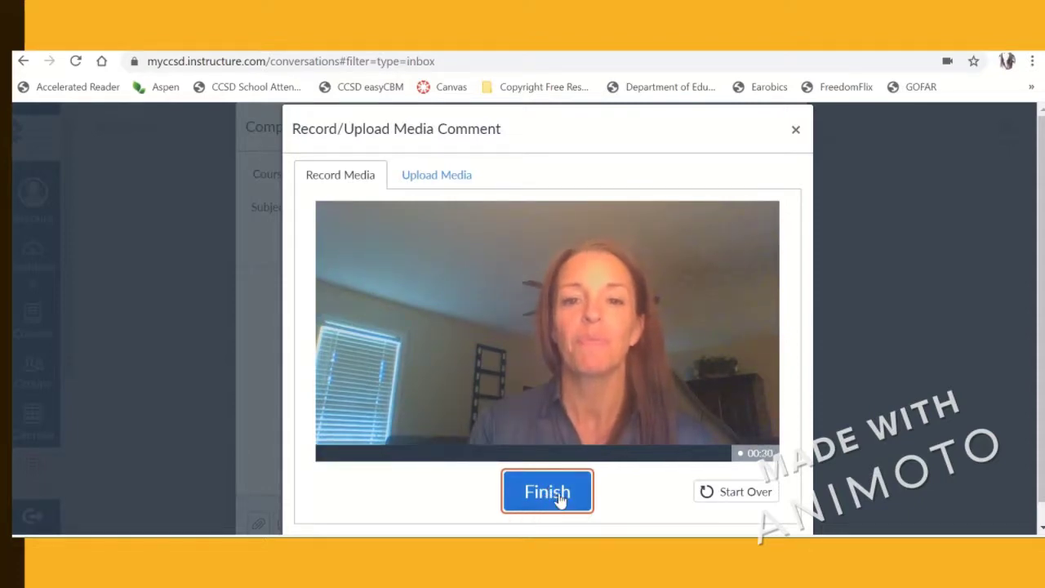
pyautogui.click(548, 489)
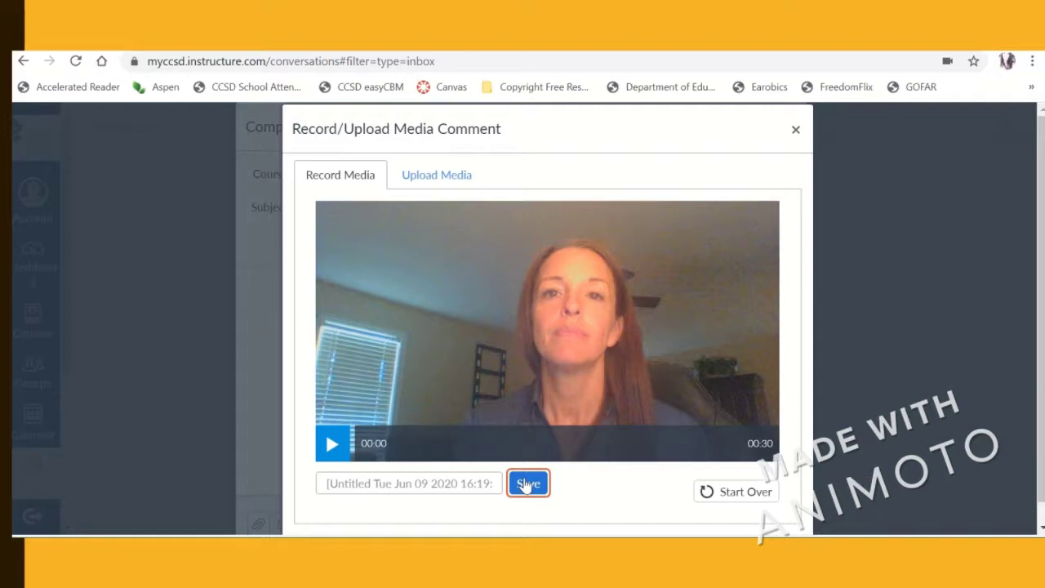
pyautogui.moveTo(255, 431)
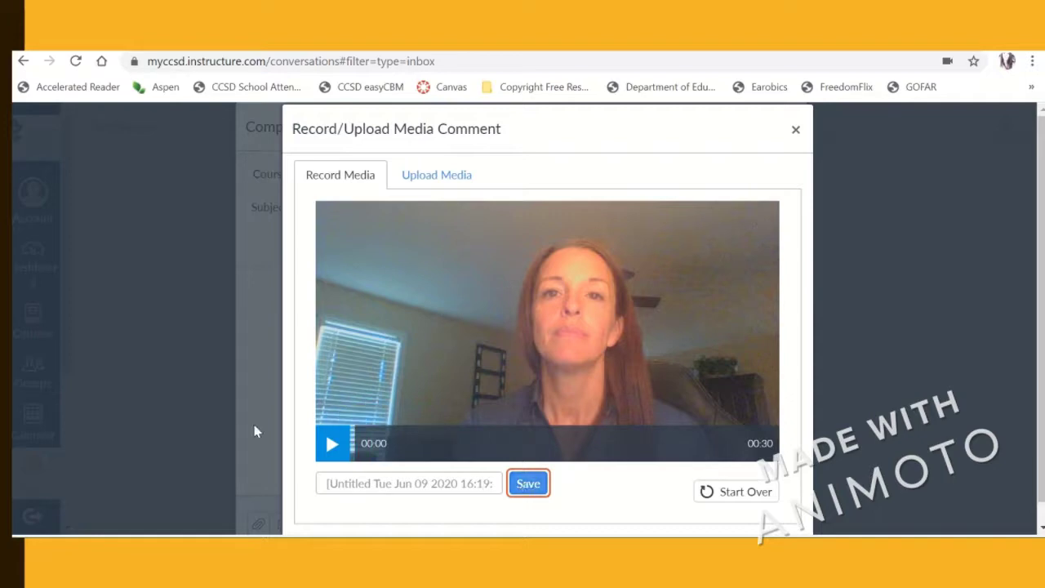
# Save the recording so it attaches to the message as a media comment.
pyautogui.click(528, 484)
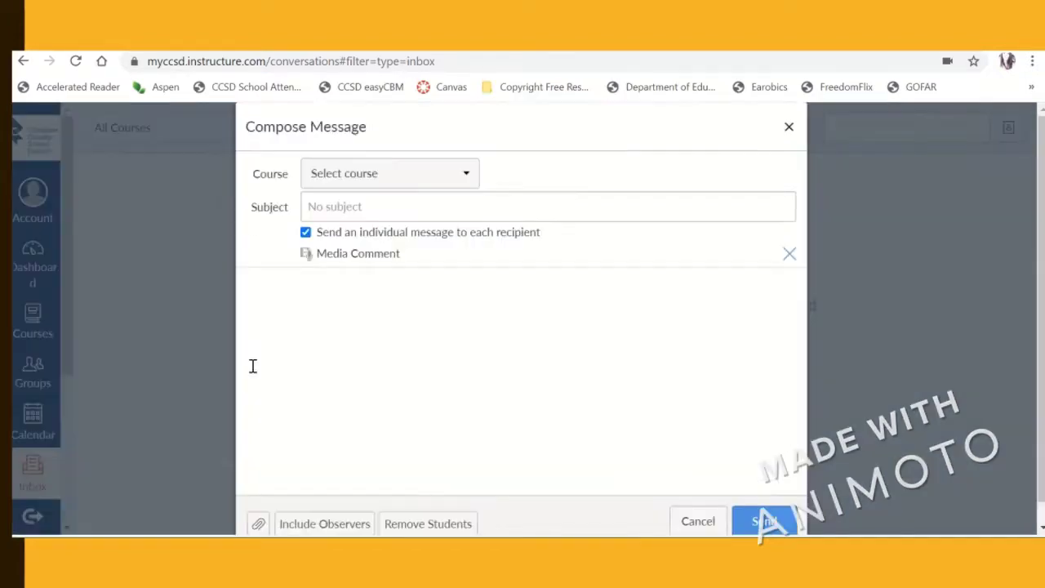
pyautogui.moveTo(324, 523)
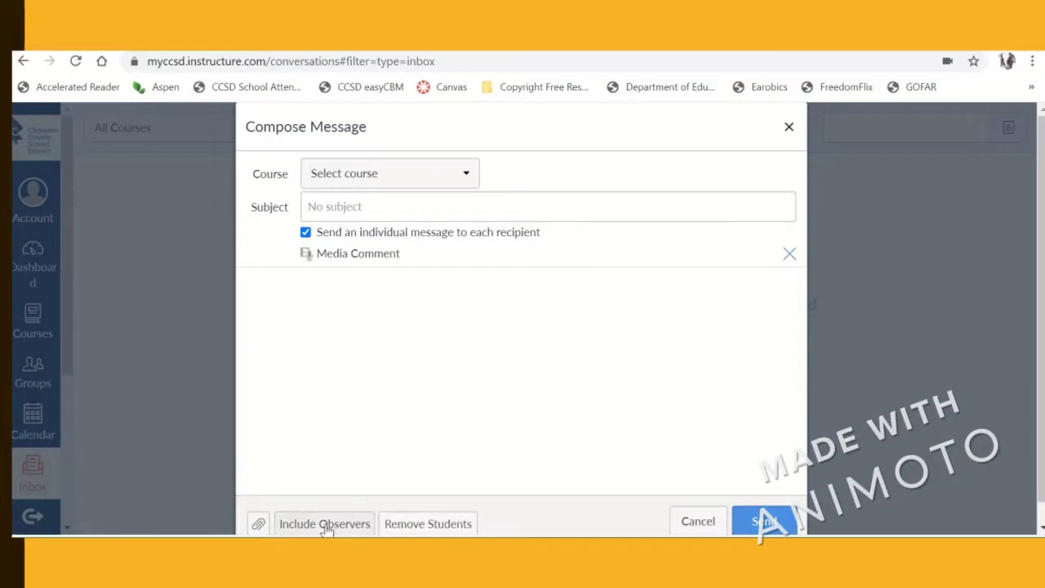
pyautogui.moveTo(335, 530)
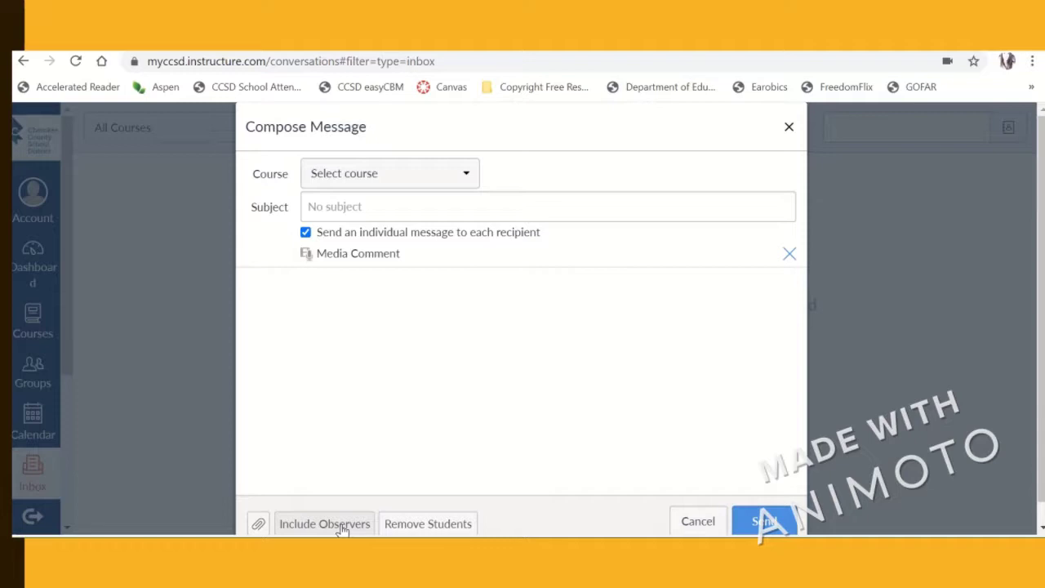
pyautogui.moveTo(335, 526)
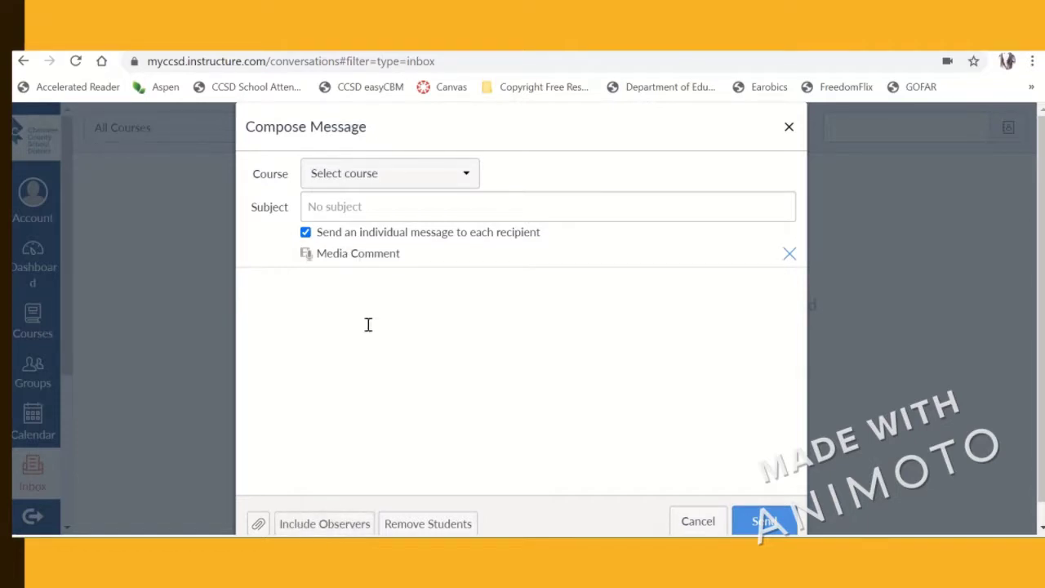
pyautogui.moveTo(434, 341)
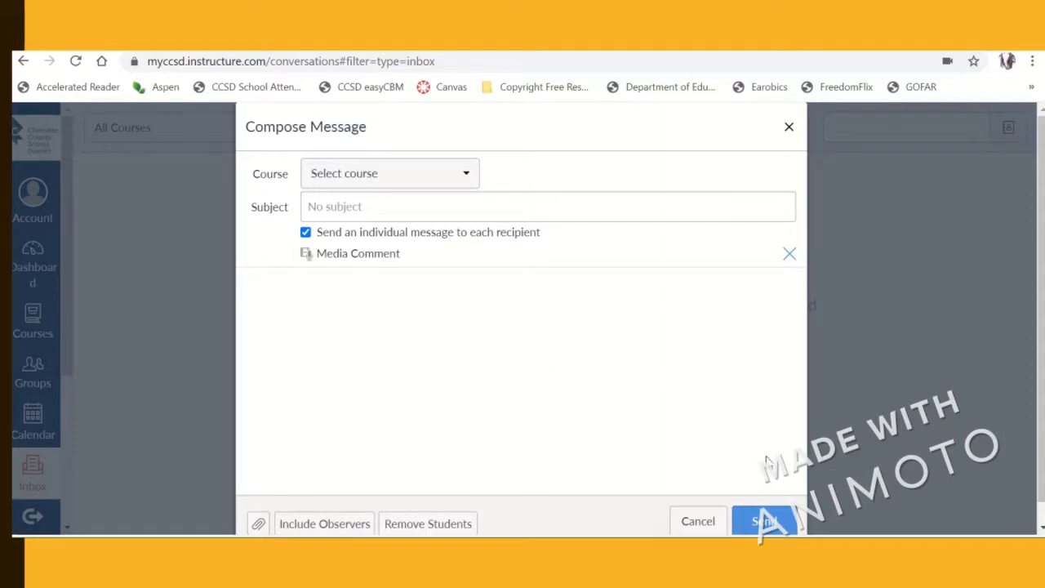
pyautogui.moveTo(754, 375)
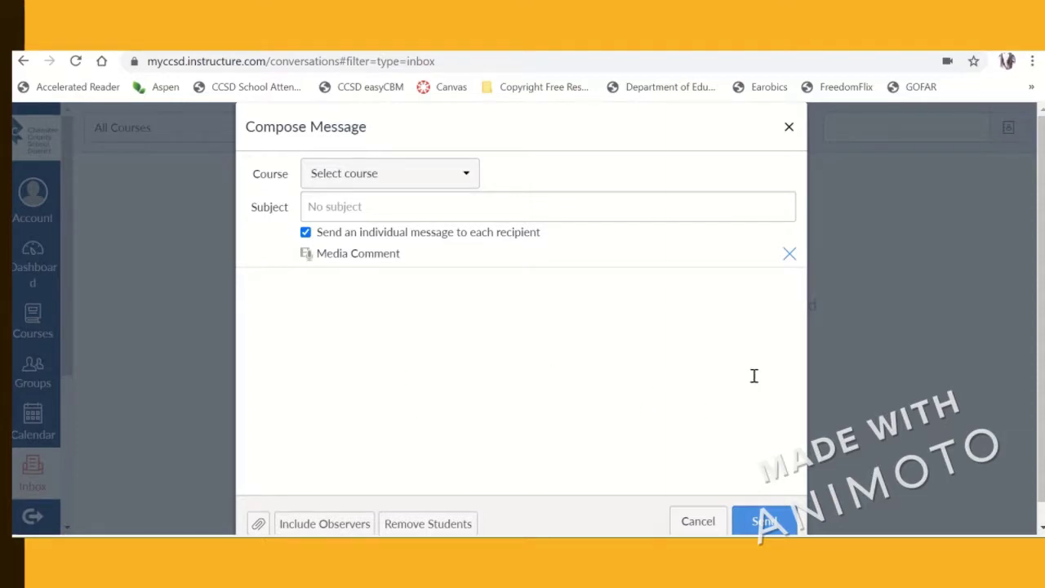
pyautogui.moveTo(686, 361)
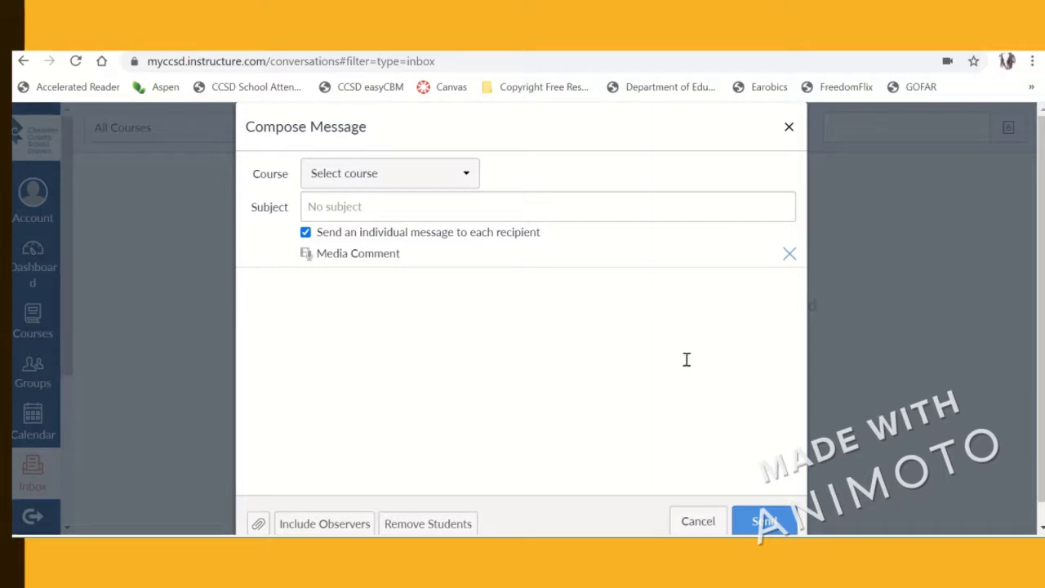